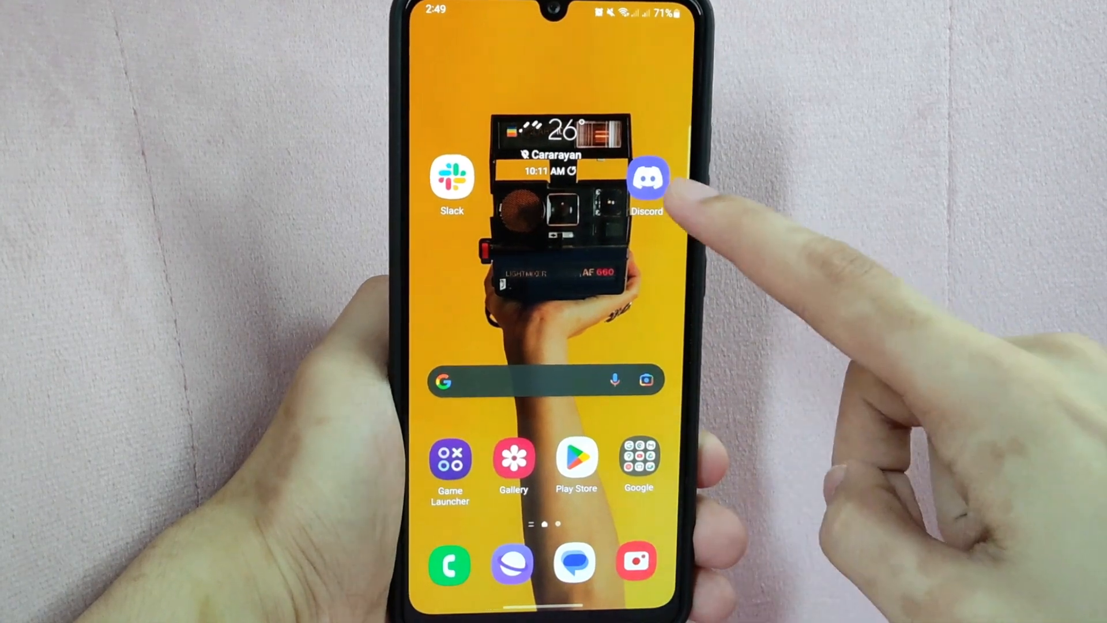
Launch Discord and go to the Account settings with the account management options.
left_click(646, 178)
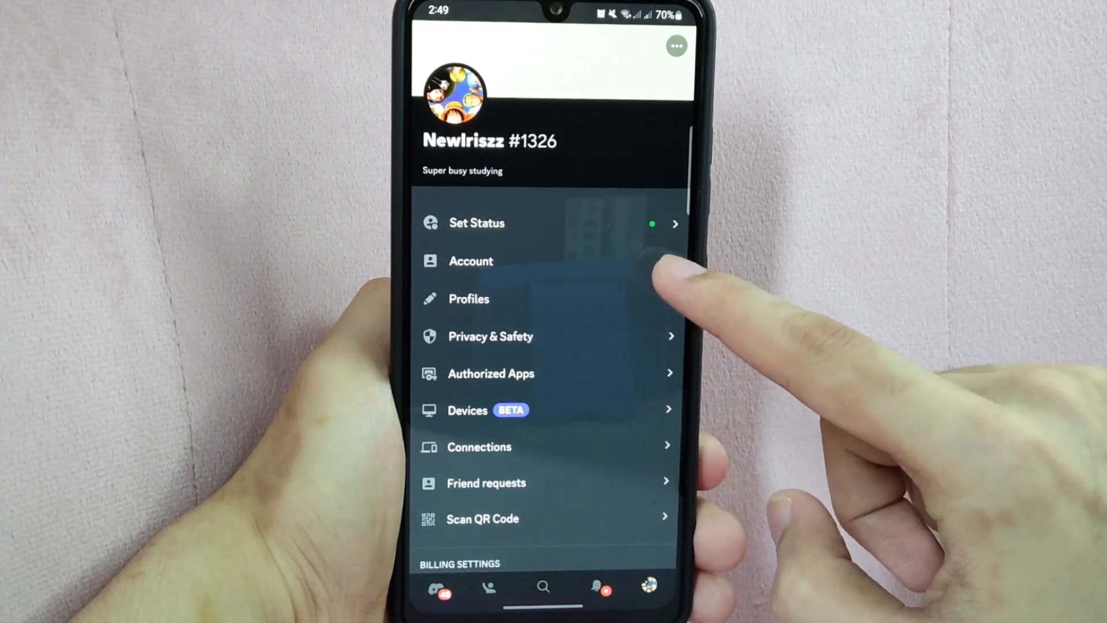
left_click(471, 261)
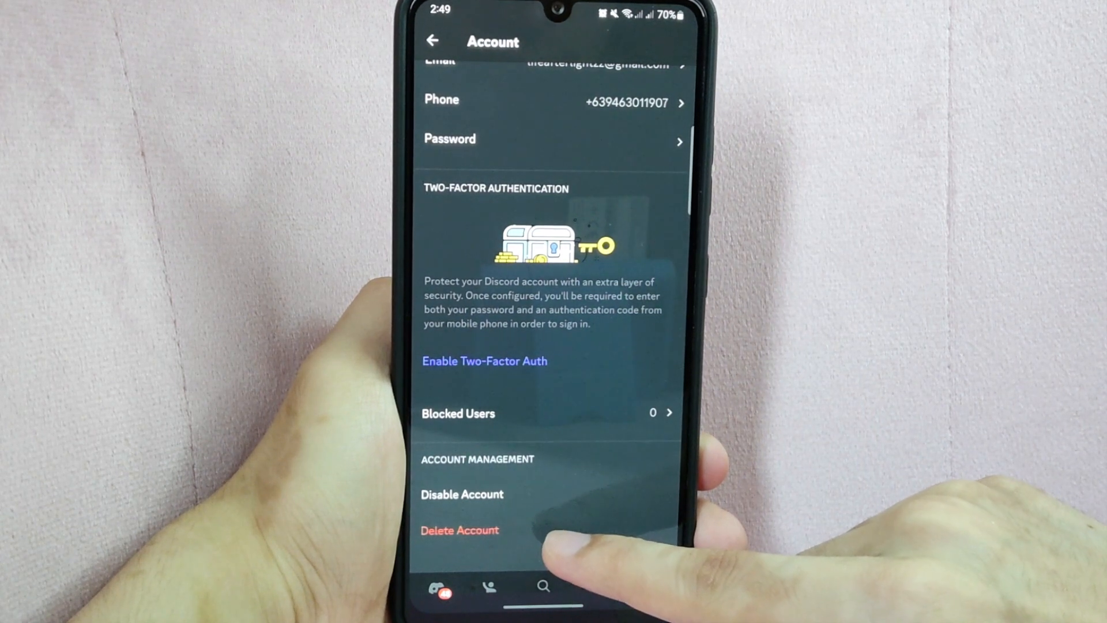
Request account deletion and reach the 'You Own Servers!' ownership warning.
left_click(459, 530)
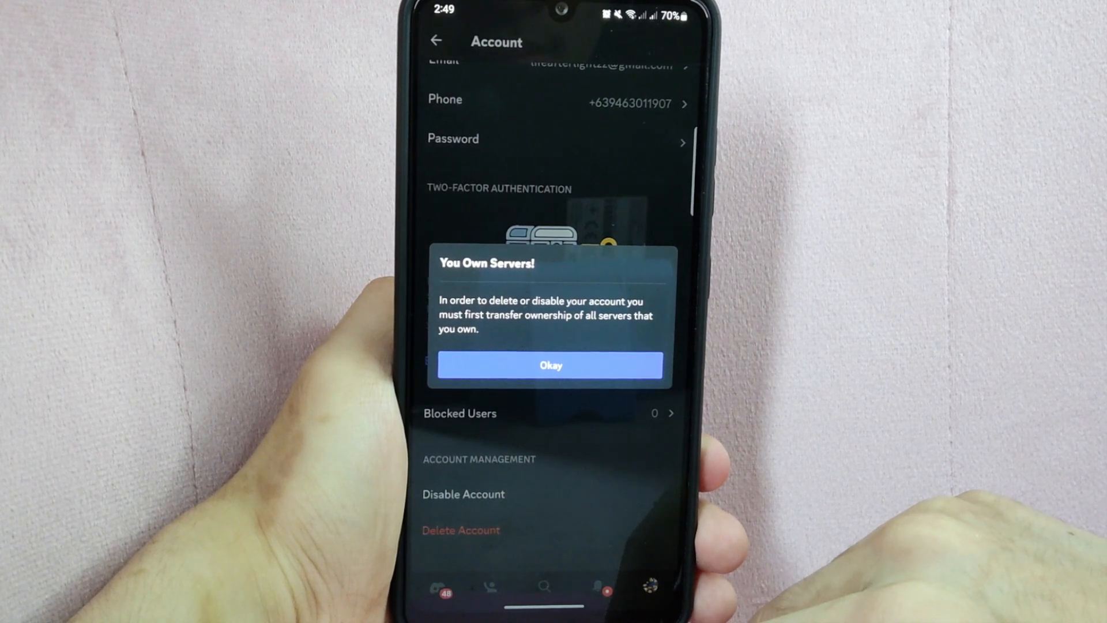
left_click(545, 365)
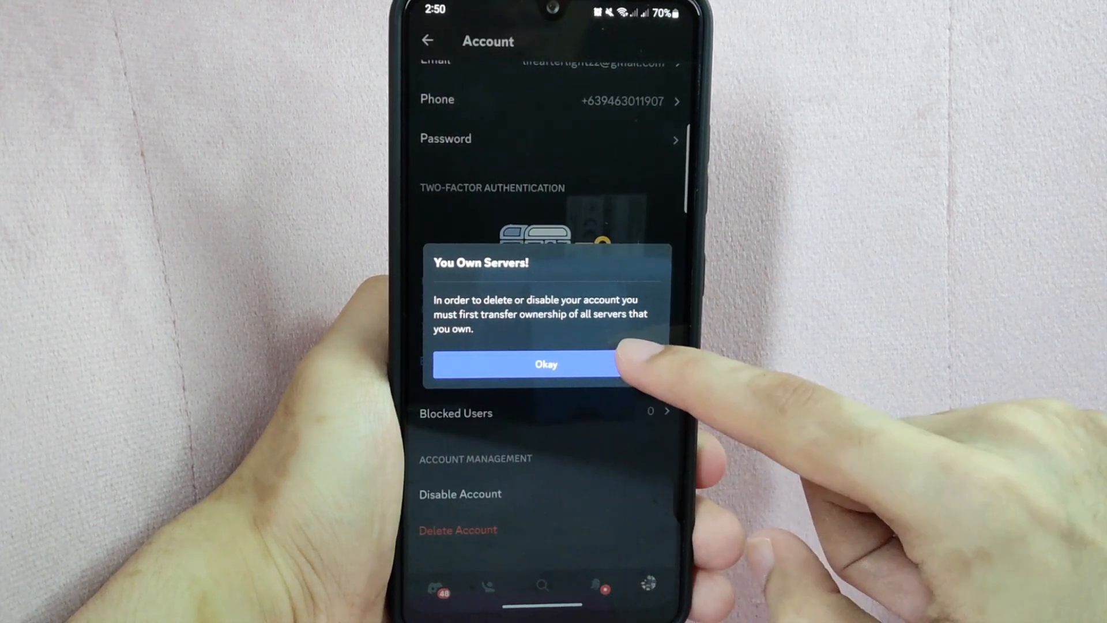
Dismiss the warning and reach a member's edit page from the server's Members settings.
left_click(545, 363)
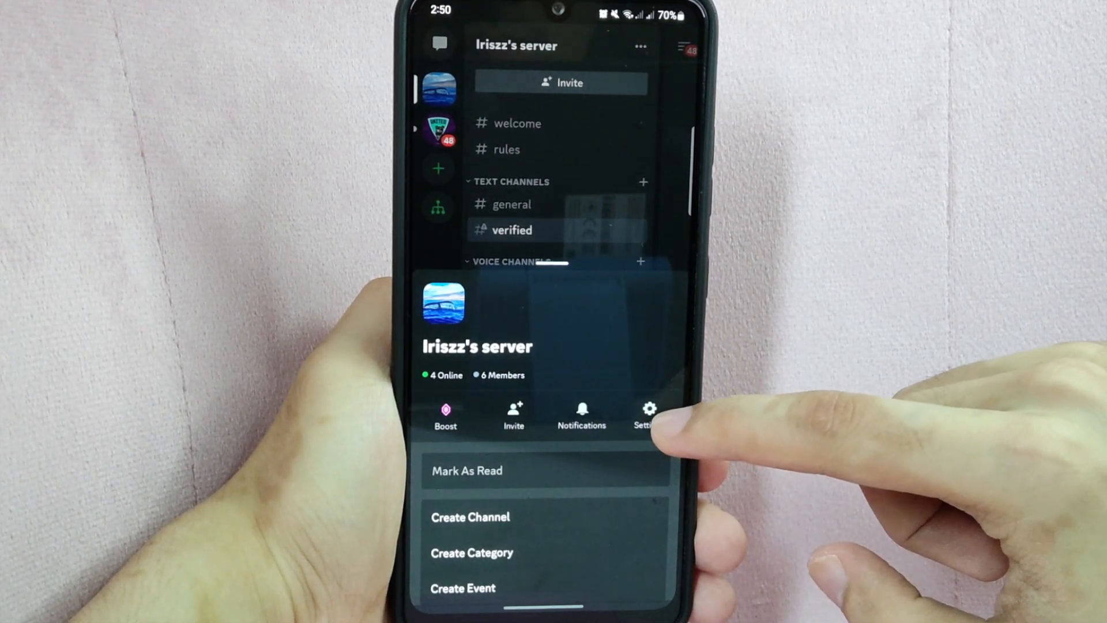
left_click(648, 413)
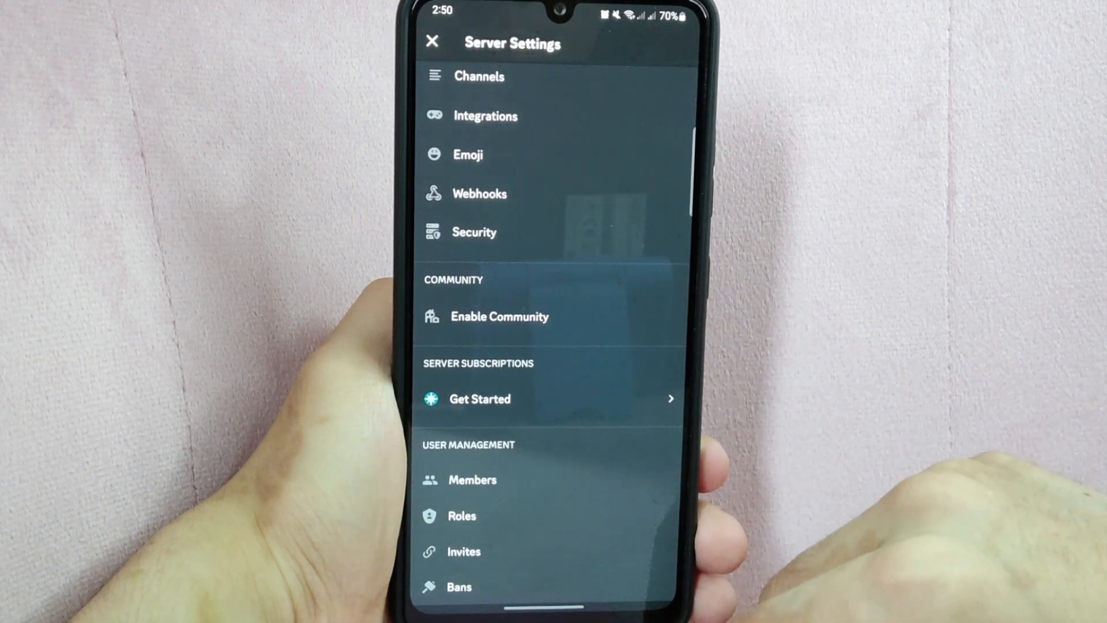
left_click(473, 479)
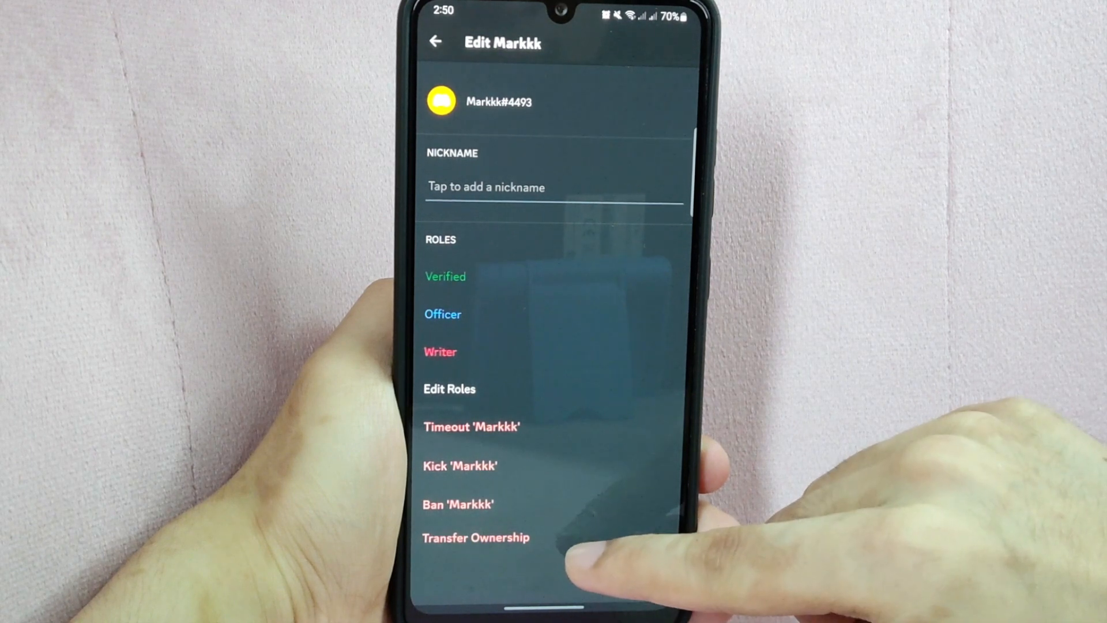
Transfer server ownership to that member, acknowledging the terms, returning to the channel list.
left_click(475, 538)
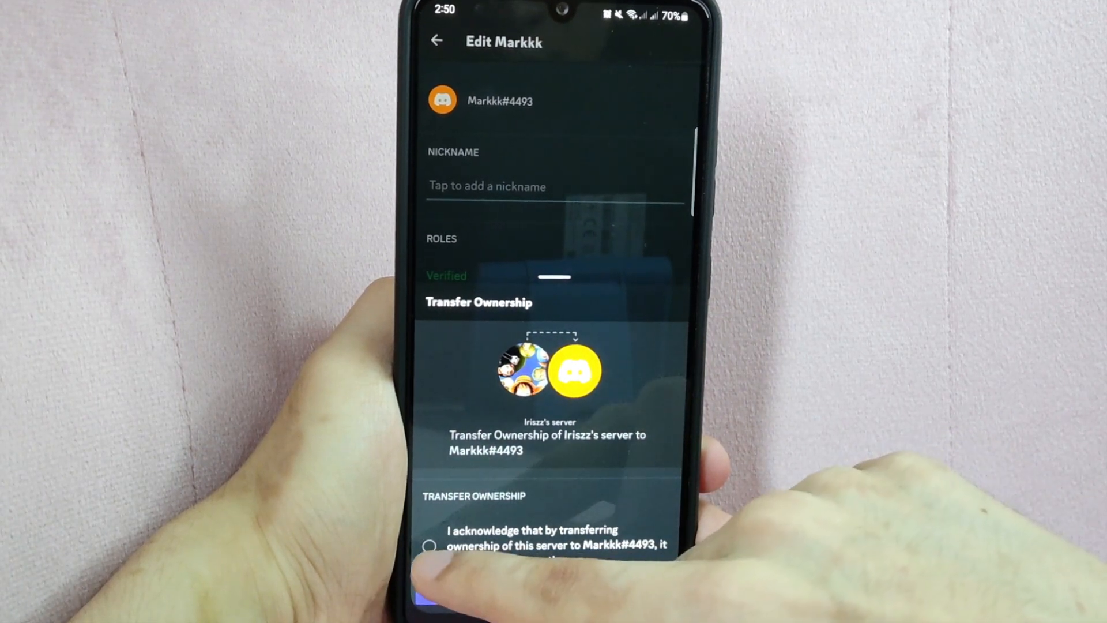
left_click(428, 546)
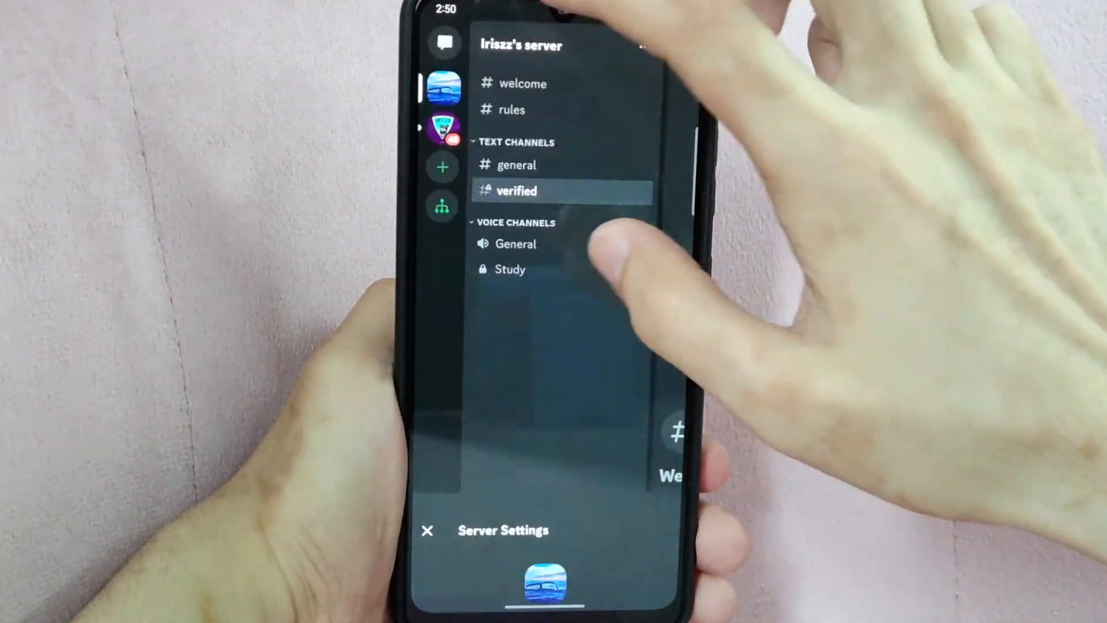
Return to the Account settings page via the profile avatar.
left_click(517, 190)
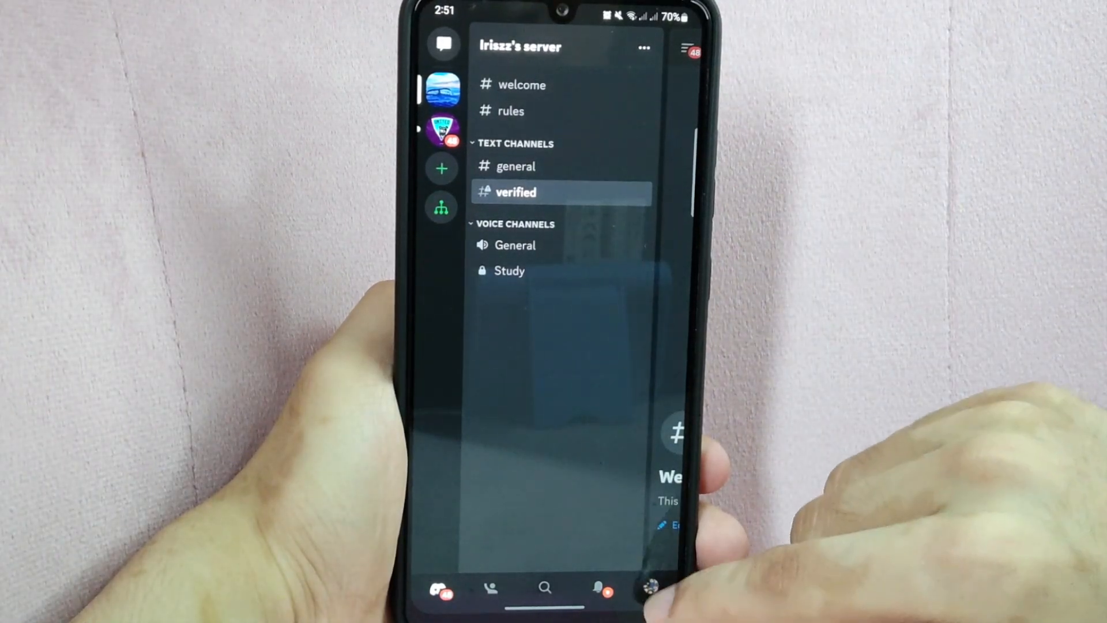
left_click(649, 588)
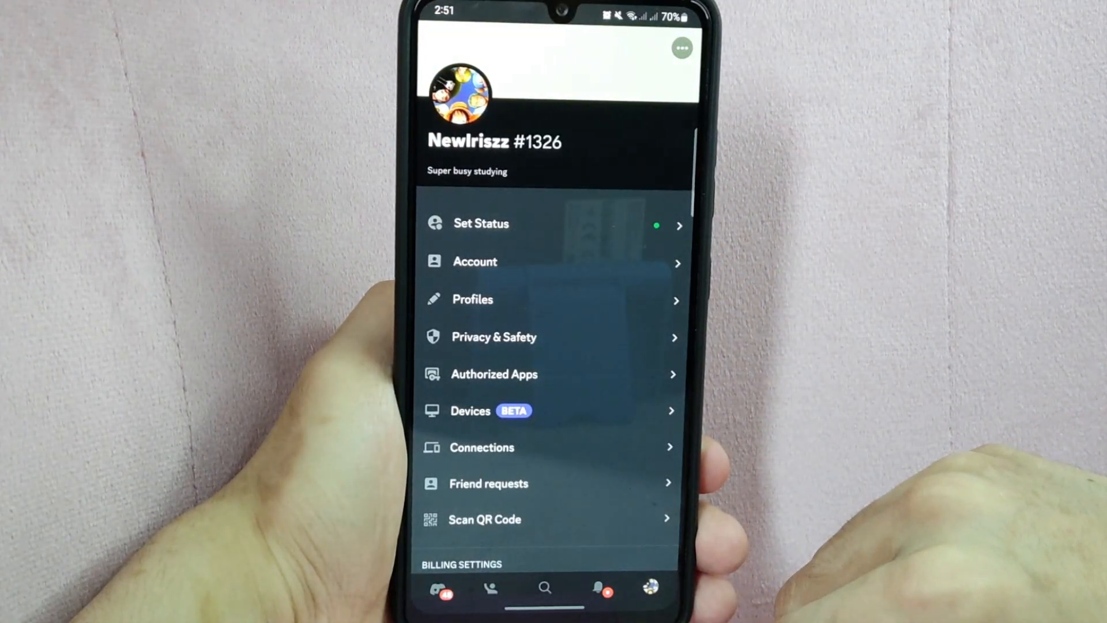
left_click(474, 262)
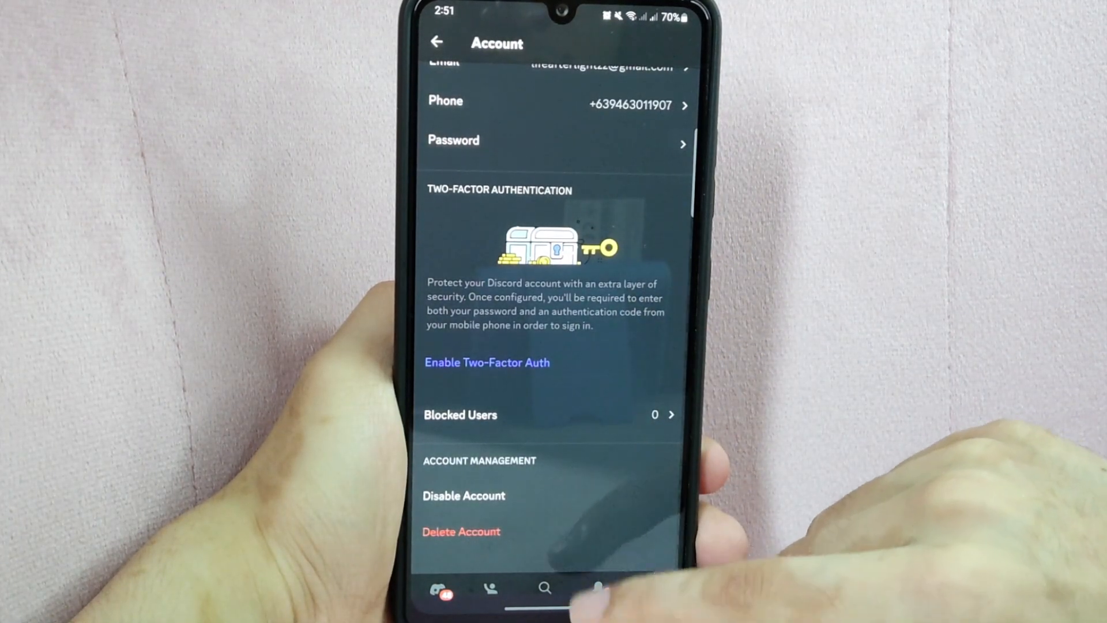
Delete the account, confirming with the password, landing on the Welcome to Discord screen.
left_click(461, 530)
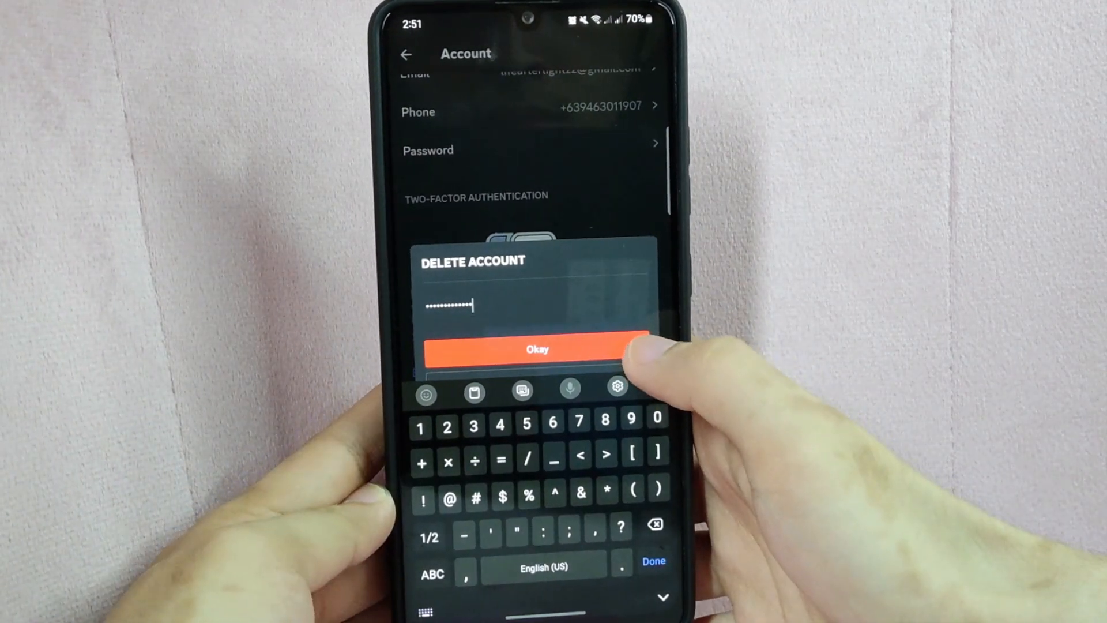
left_click(536, 350)
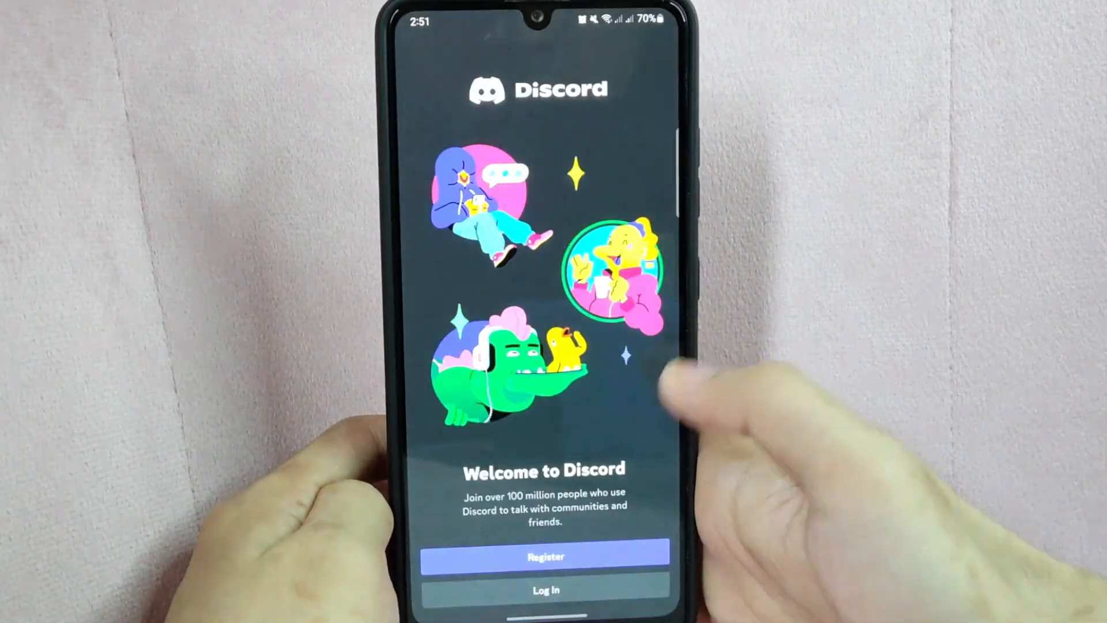